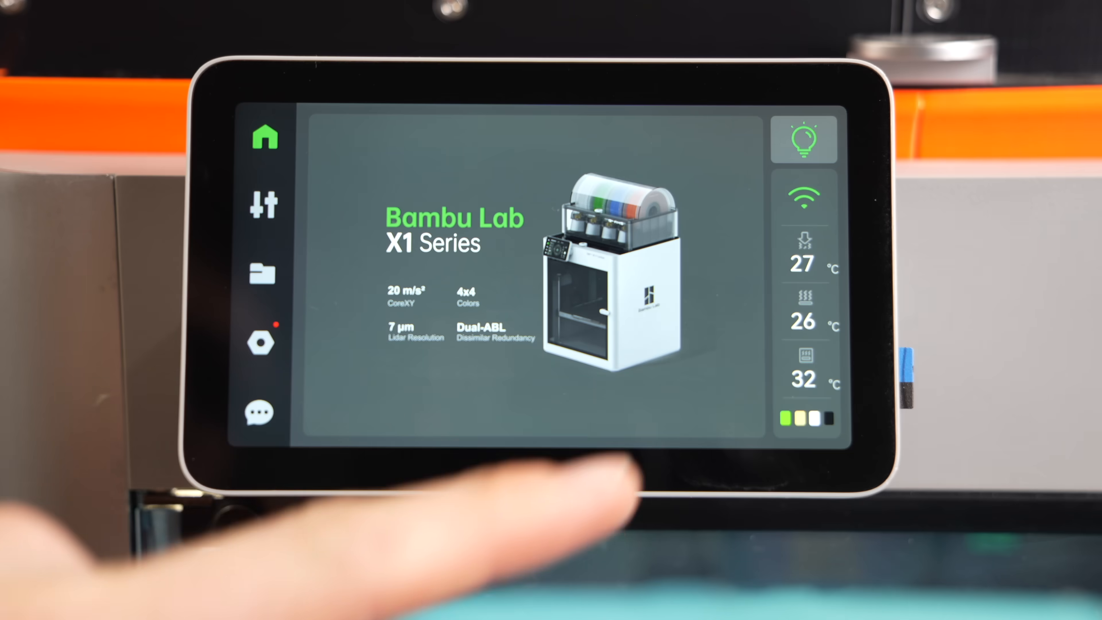
Set a new hotend target temperature from the Controls screen so the nozzle starts heating
click(262, 205)
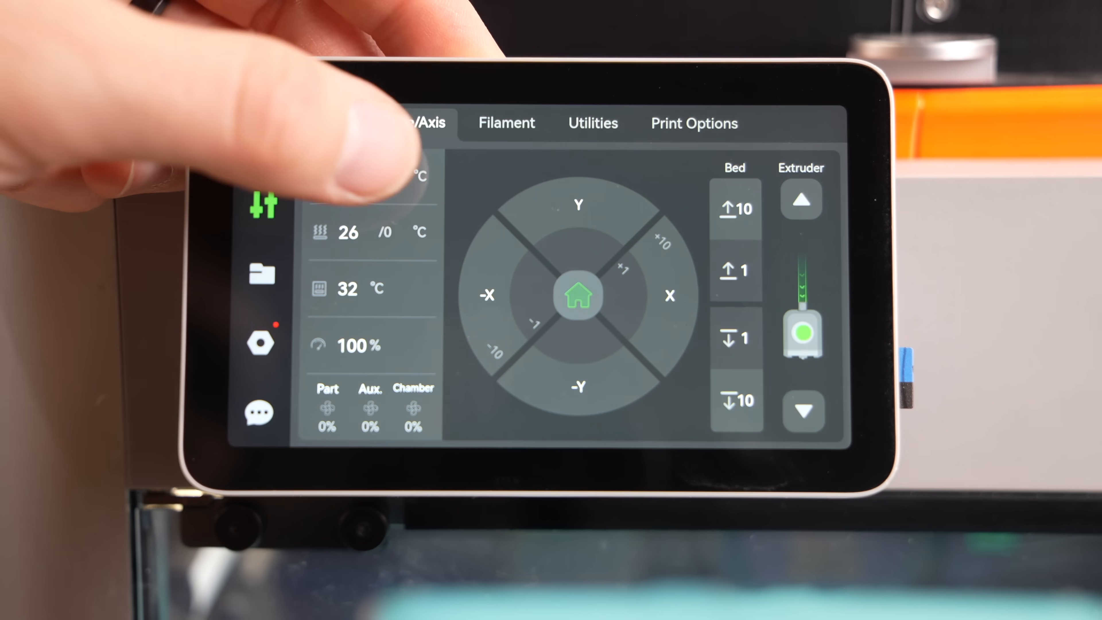
click(349, 176)
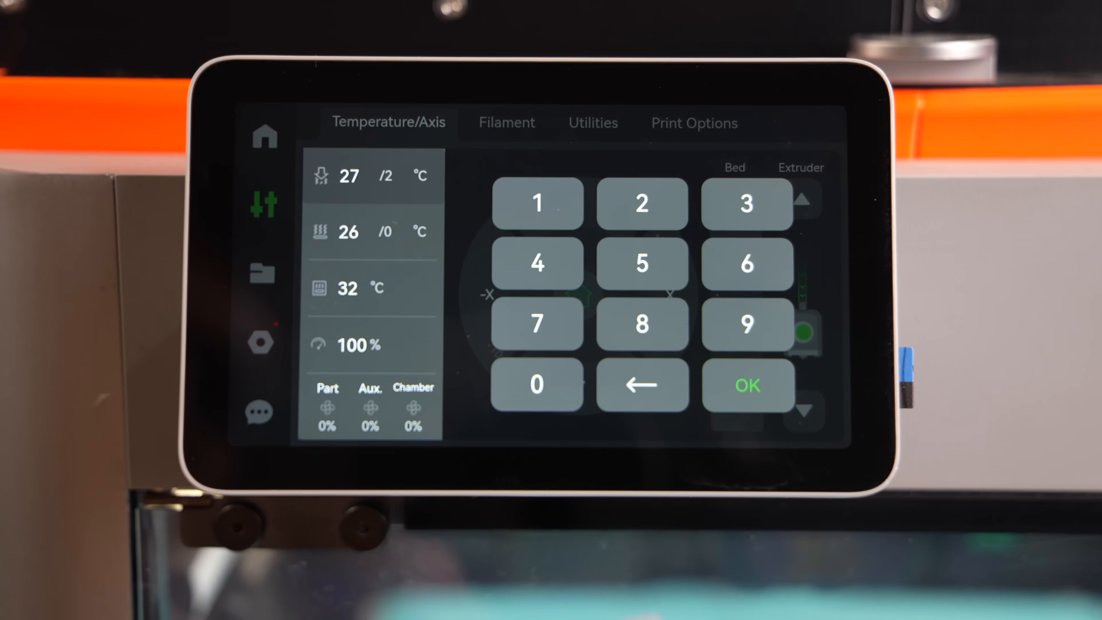
click(747, 385)
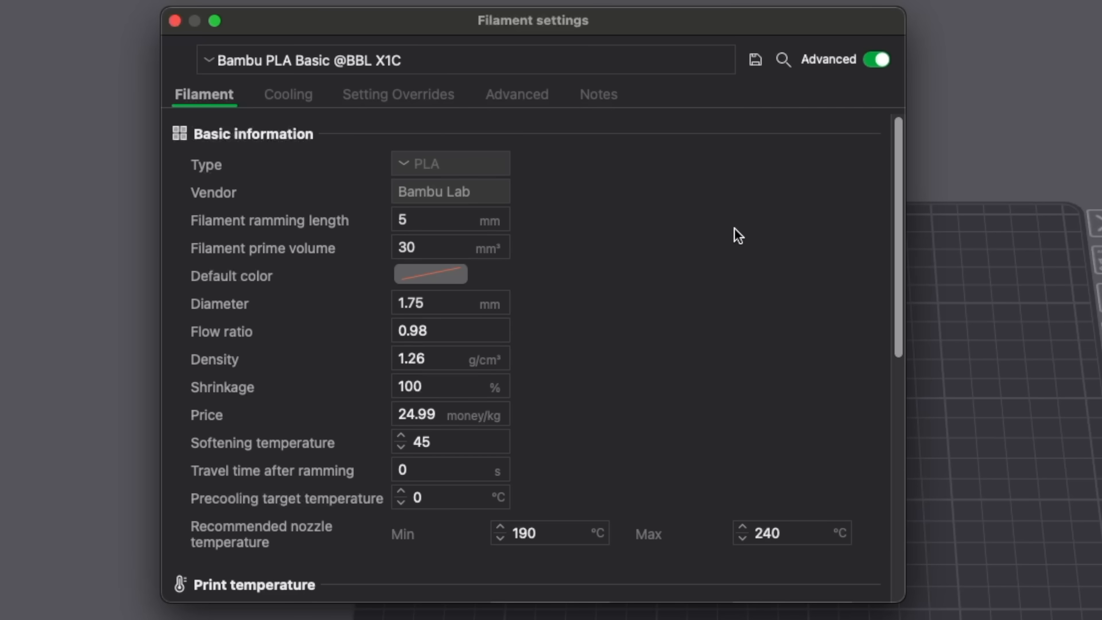
Scroll the Filament settings to the Print temperature section showing the 220 °C nozzle temperature
scroll(down, 3)
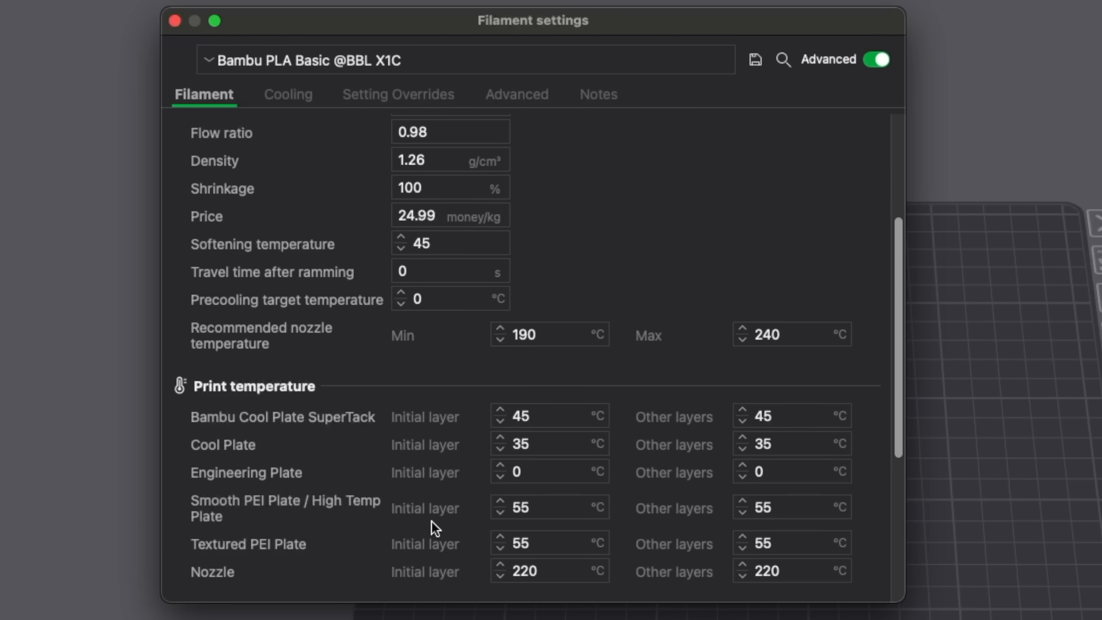
mouse_move(548, 383)
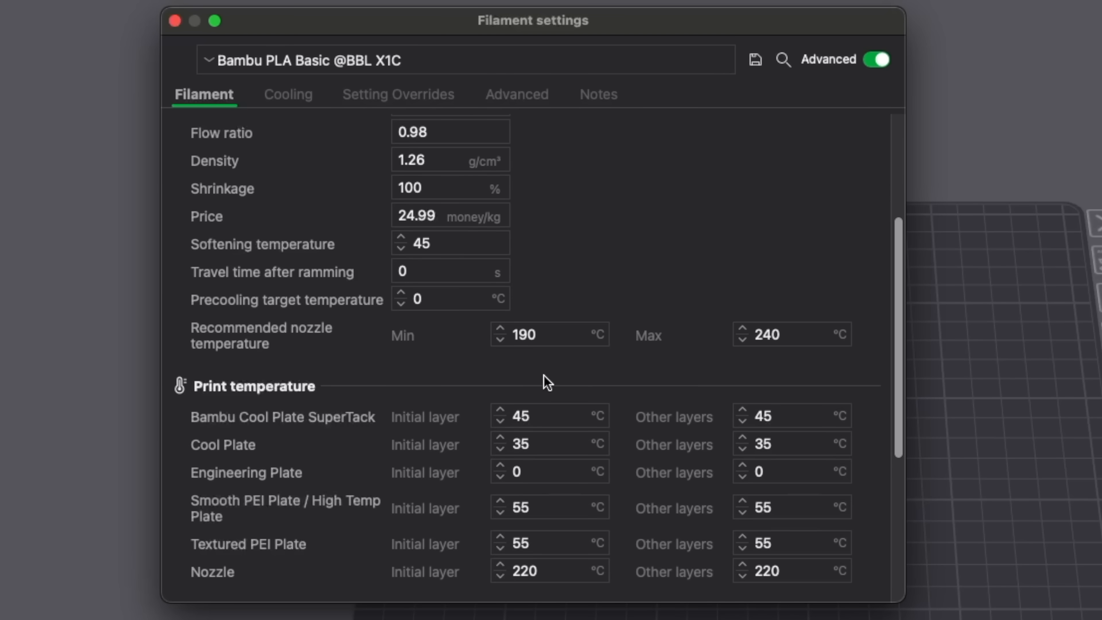
mouse_move(793, 383)
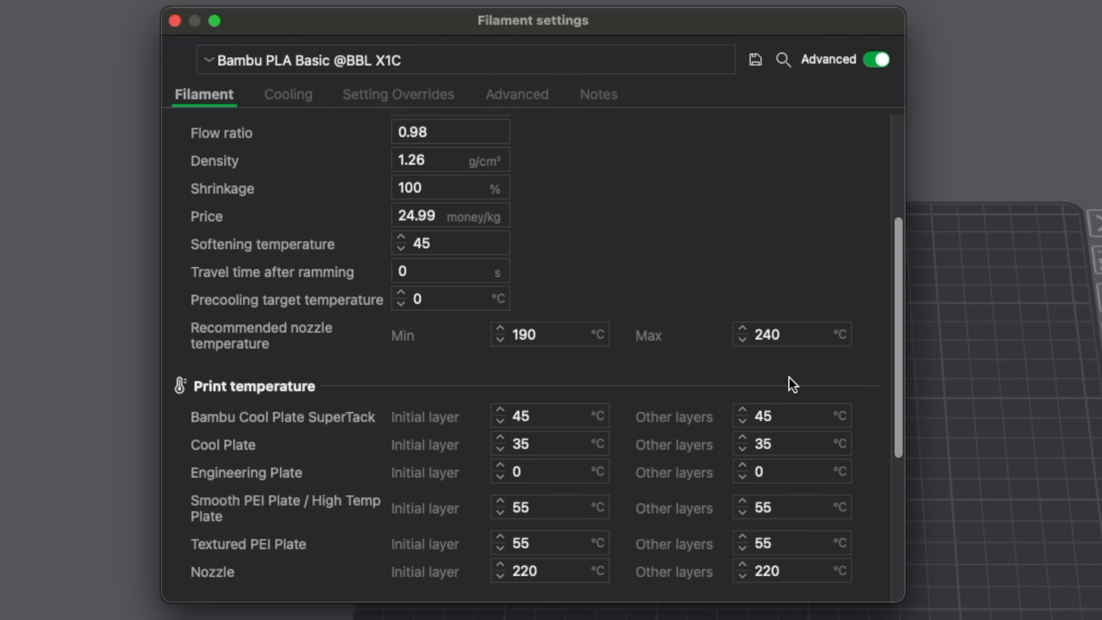
mouse_move(497, 396)
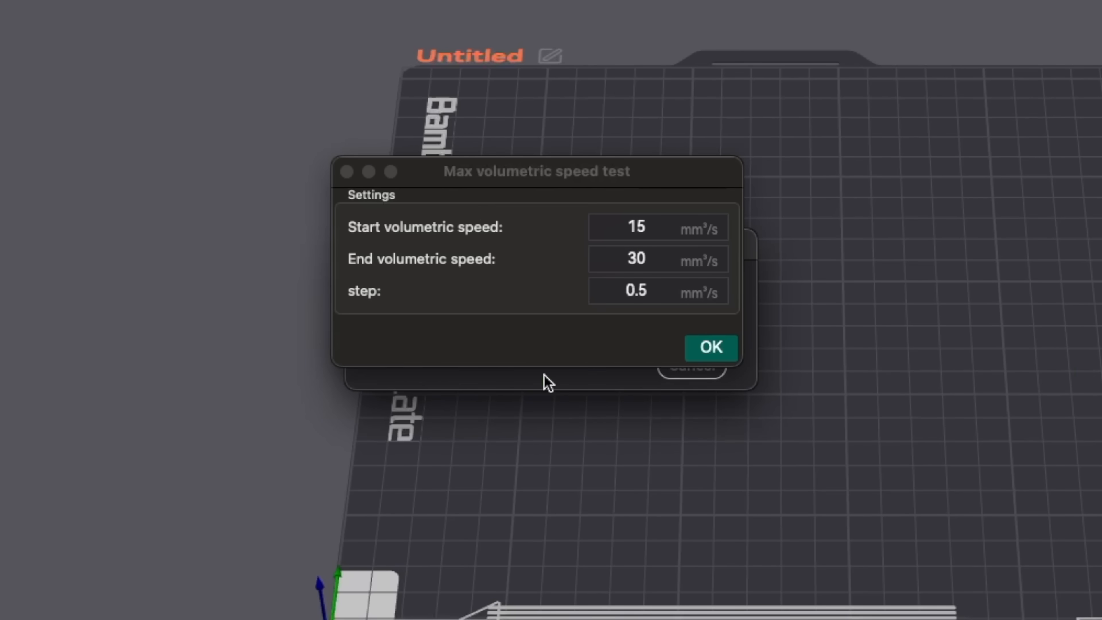
Confirm the 15–30 mm³/s max volumetric speed test range to generate the test model
click(710, 348)
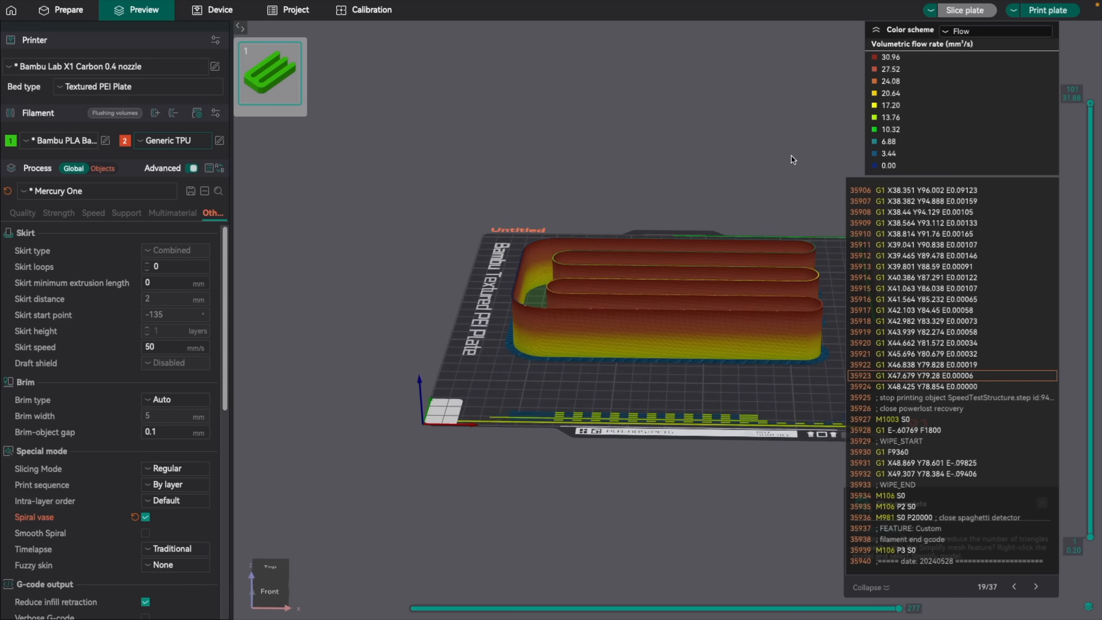